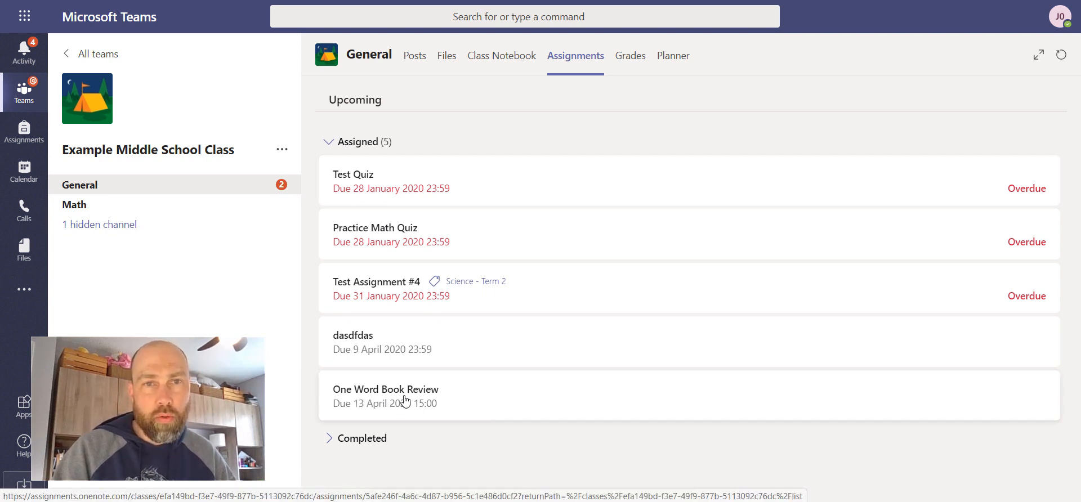
- Open the One Word Book Review assignment card from the Assignments tab
{"action": "left_click", "coordinate": [385, 389]}
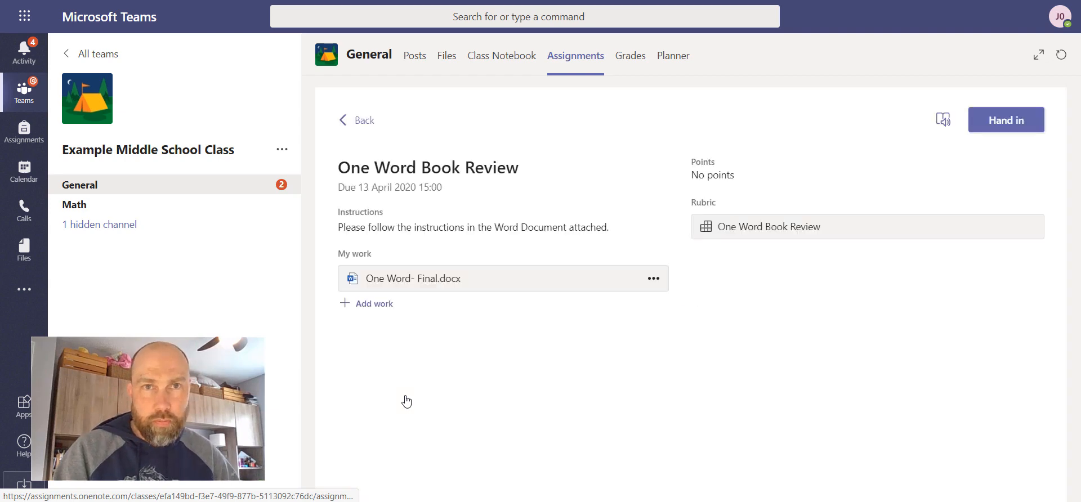
{"action": "mouse_move", "coordinate": [449, 399]}
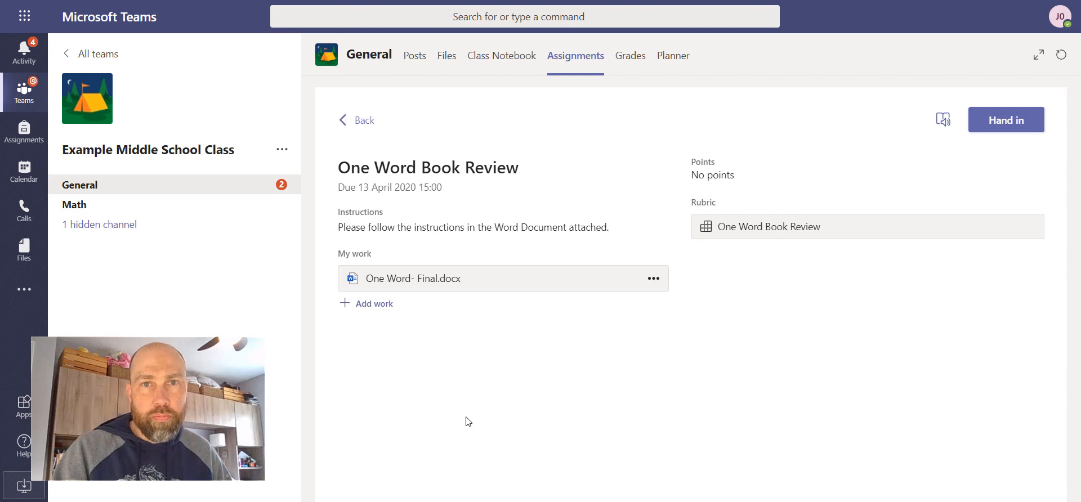
{"action": "mouse_move", "coordinate": [678, 347]}
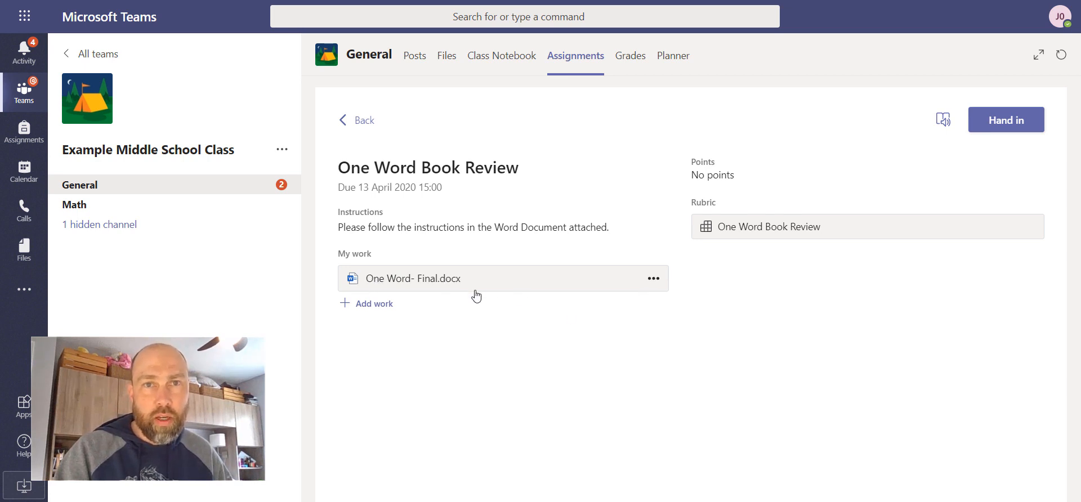
{"action": "mouse_move", "coordinate": [388, 282]}
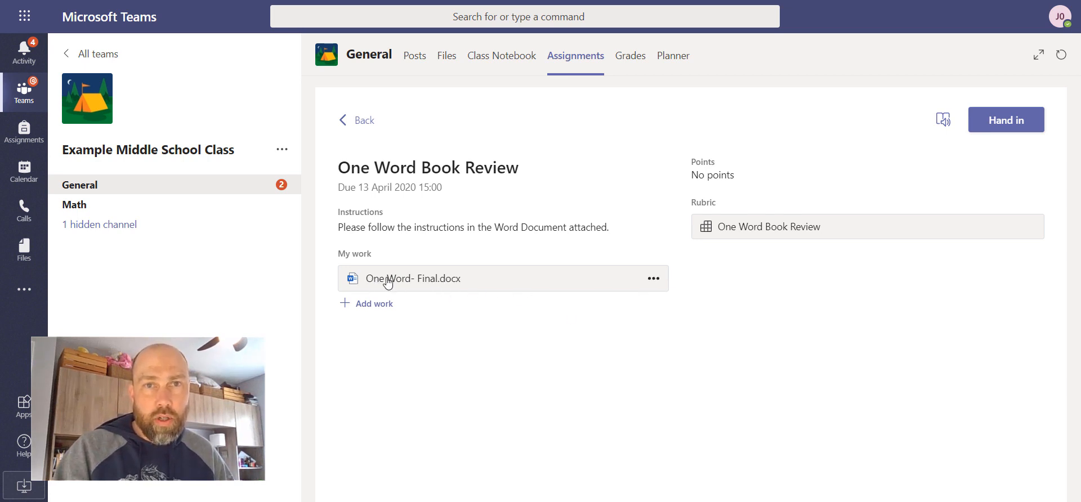
{"action": "mouse_move", "coordinate": [454, 394]}
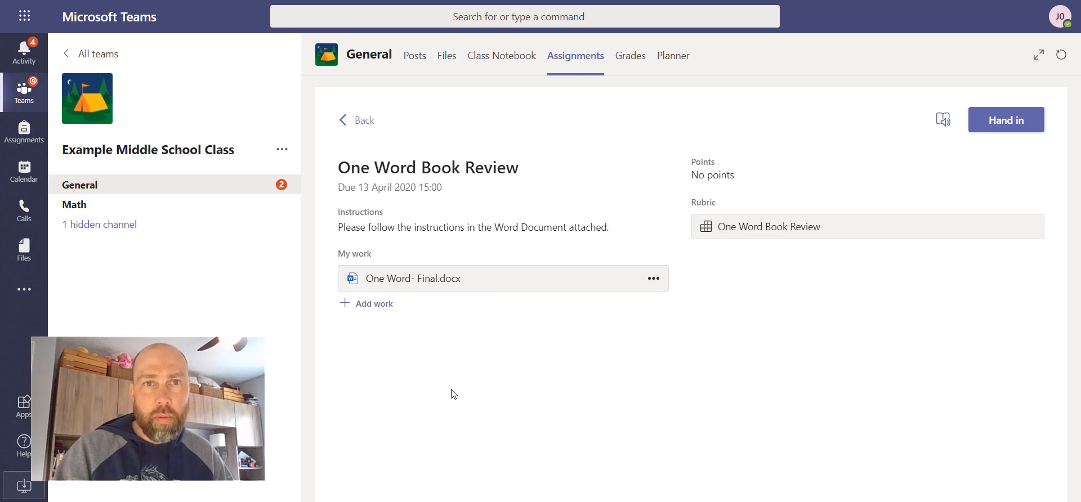
- Open One Word- Final.docx under My work and scroll to the Self-reflection questions on page two
{"action": "left_click", "coordinate": [414, 279]}
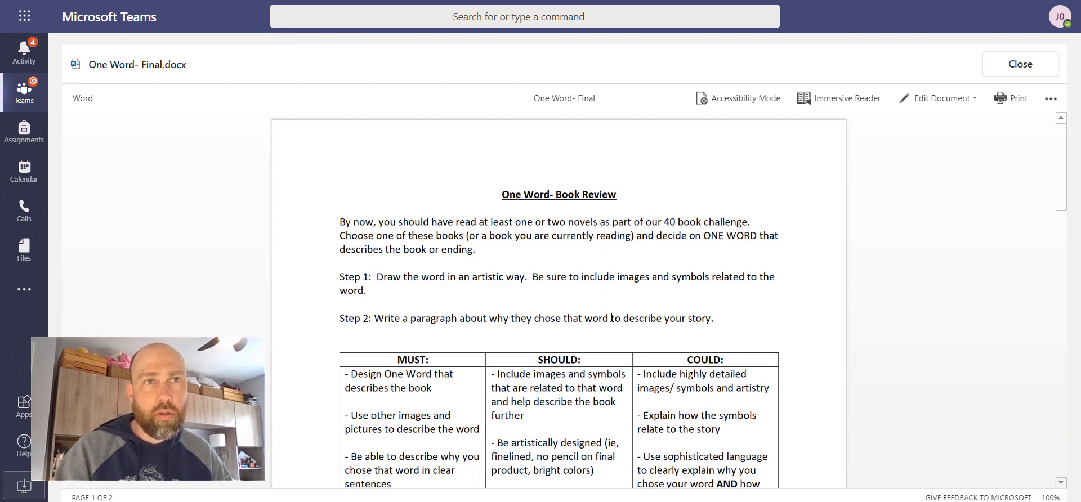
{"action": "scroll", "scroll_direction": "down", "scroll_amount": 3}
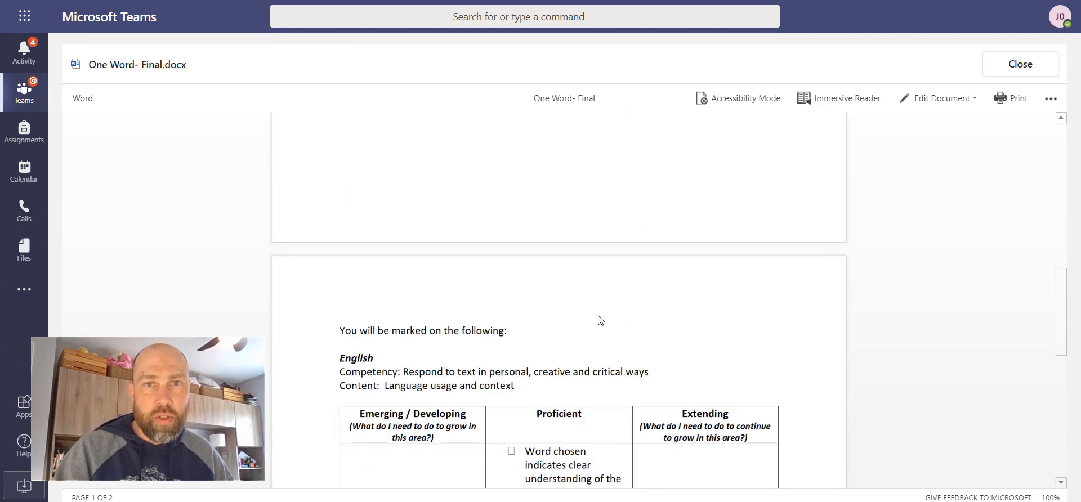
{"action": "scroll", "scroll_direction": "down", "scroll_amount": 3}
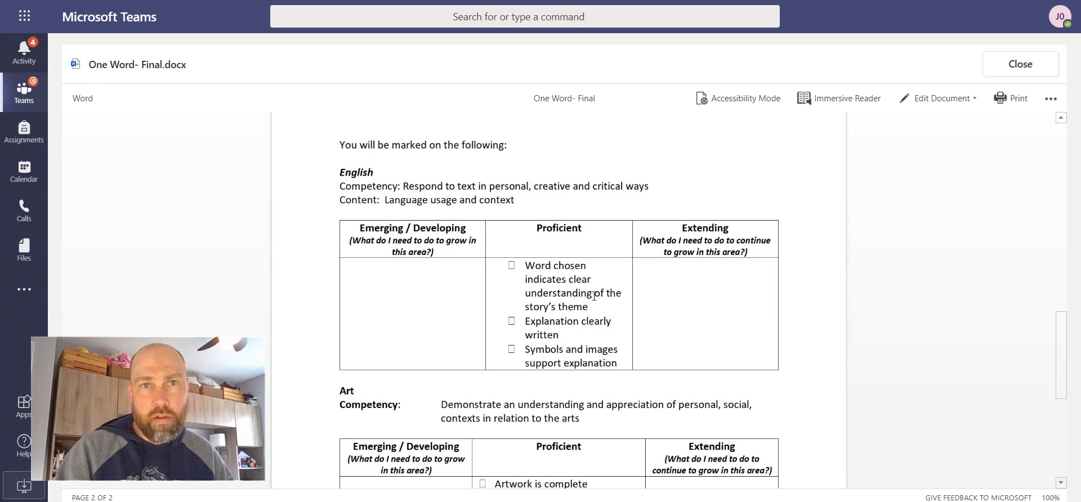
{"action": "scroll", "scroll_direction": "down", "scroll_amount": 3}
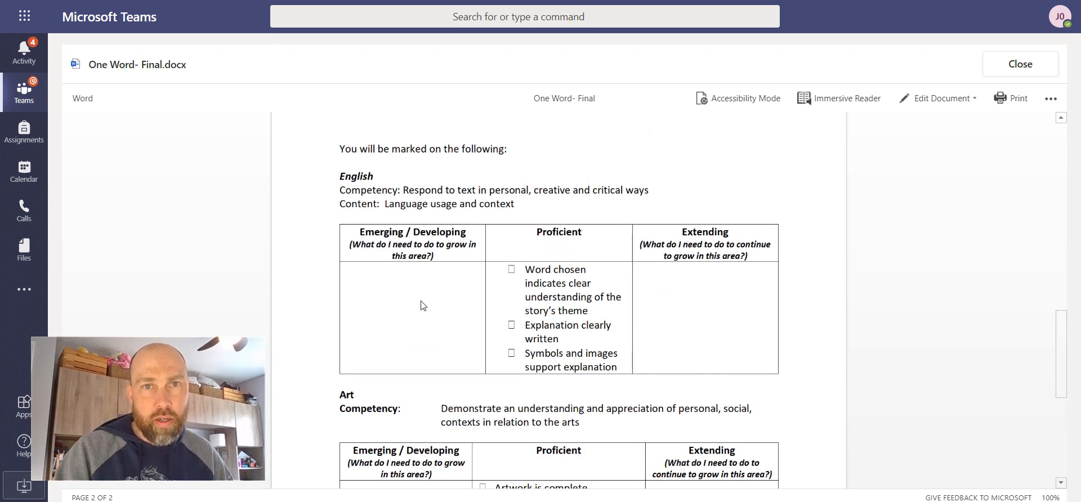
{"action": "scroll", "scroll_direction": "down", "scroll_amount": 3}
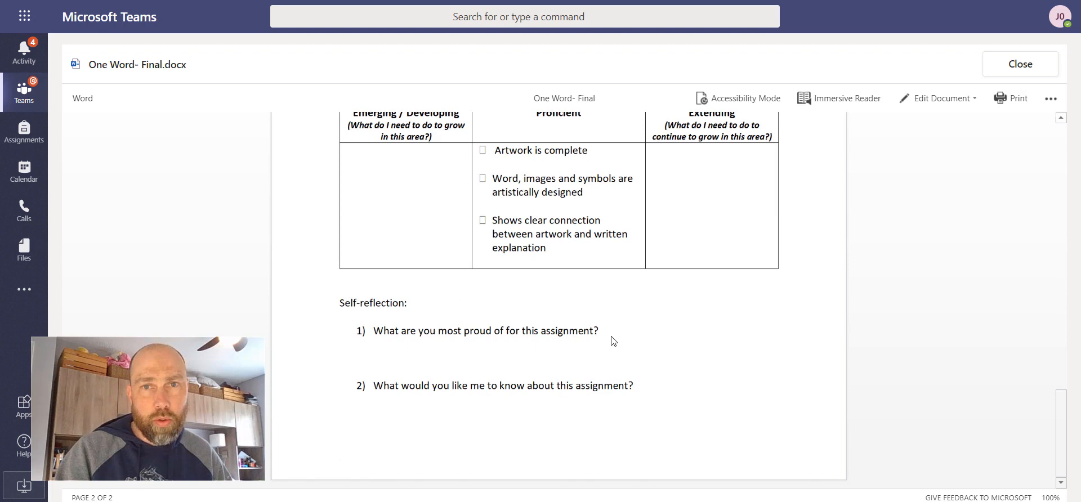
{"action": "mouse_move", "coordinate": [502, 321]}
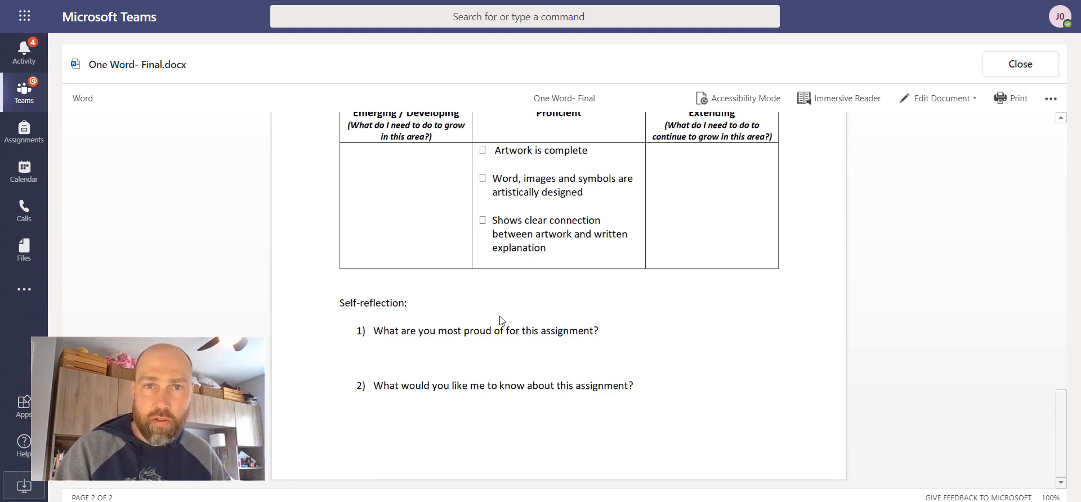
{"action": "mouse_move", "coordinate": [628, 326]}
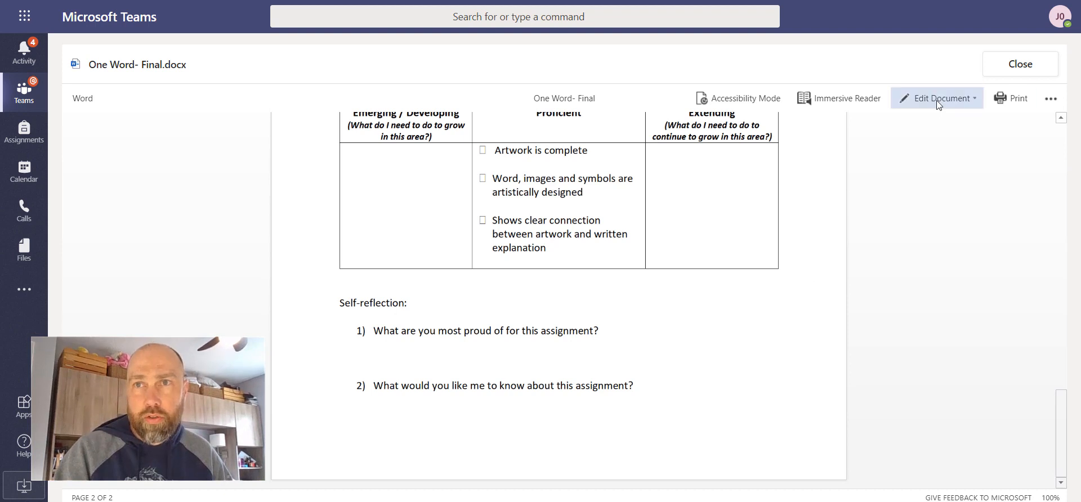
- Switch the document from preview to editing via Edit Document > Edit in Browser
{"action": "left_click", "coordinate": [936, 98]}
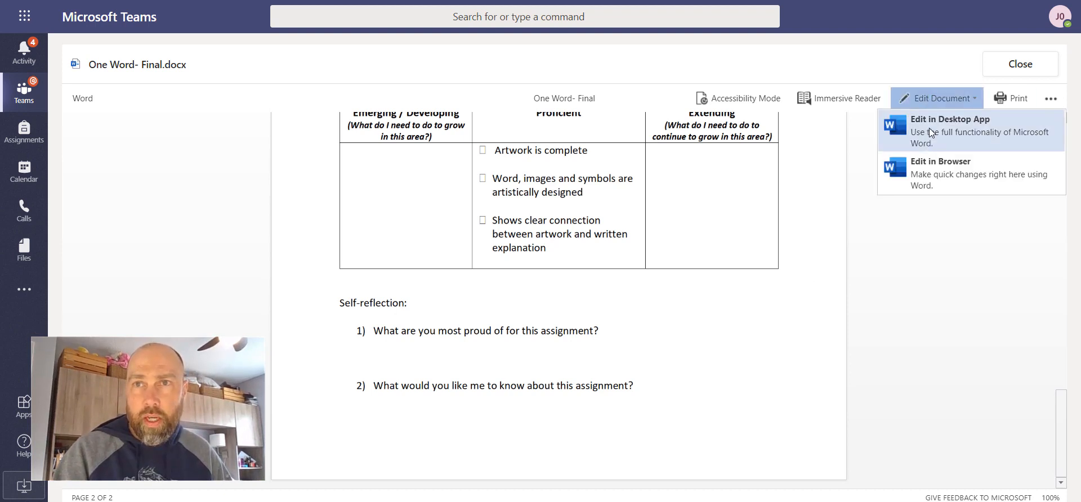
{"action": "mouse_move", "coordinate": [939, 172]}
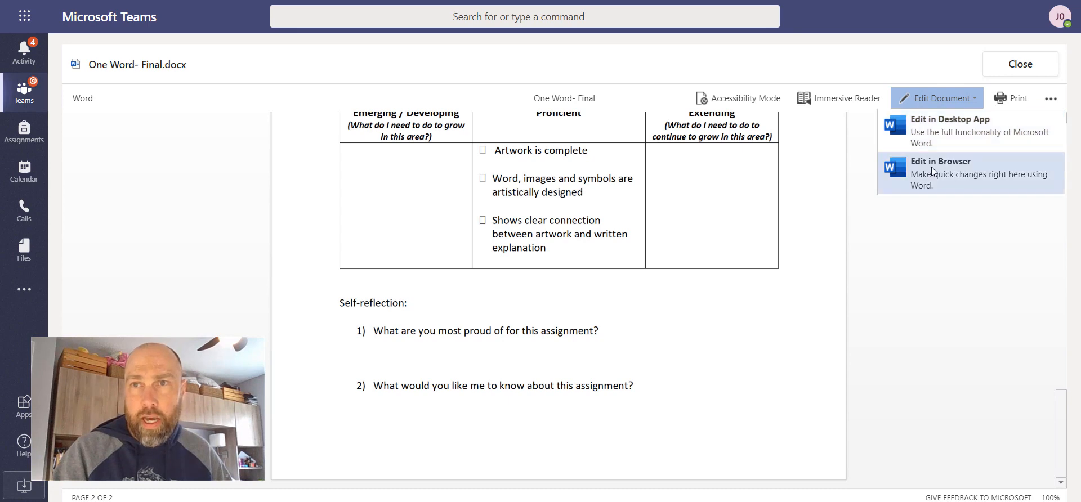
{"action": "left_click", "coordinate": [939, 173]}
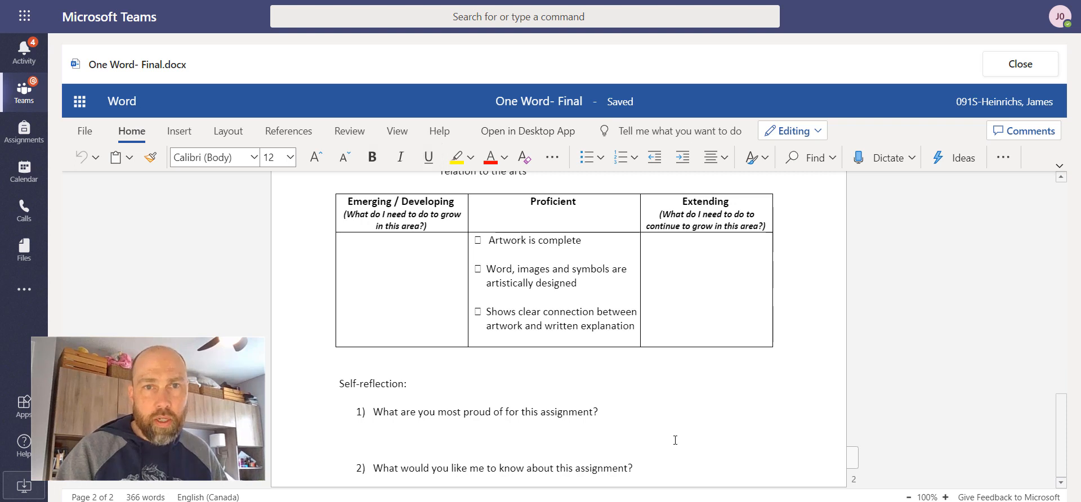
- Type 'I am most proud of the artwork I created for this assignment.' under question 1 and select it
{"action": "type", "text": "I am most proud of the artwork I created for this assig"}
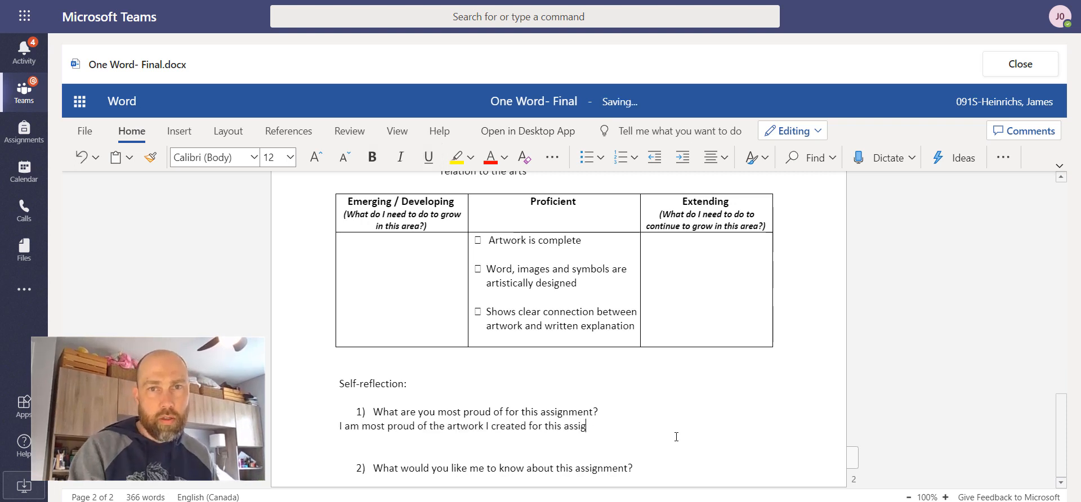
{"action": "type", "text": "nment."}
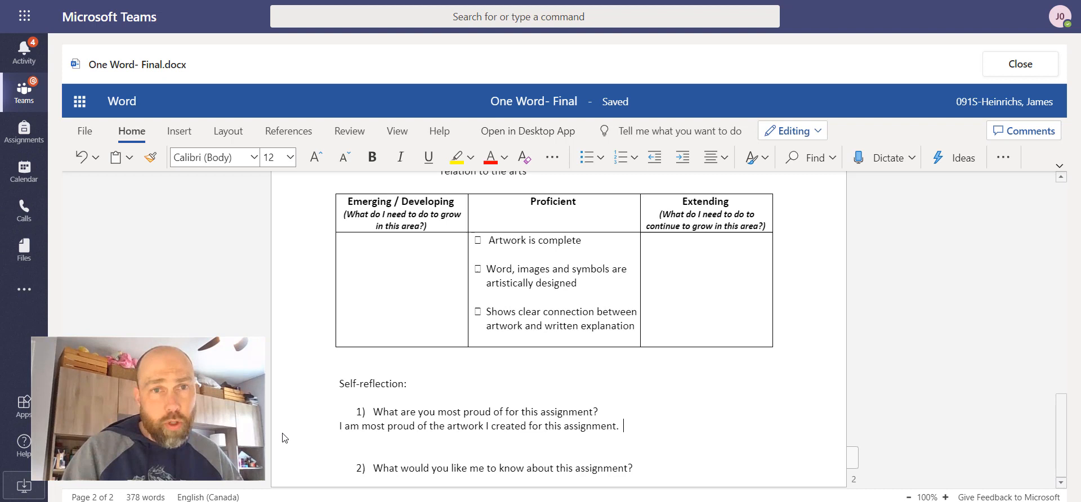
{"action": "triple_click", "coordinate": [480, 426]}
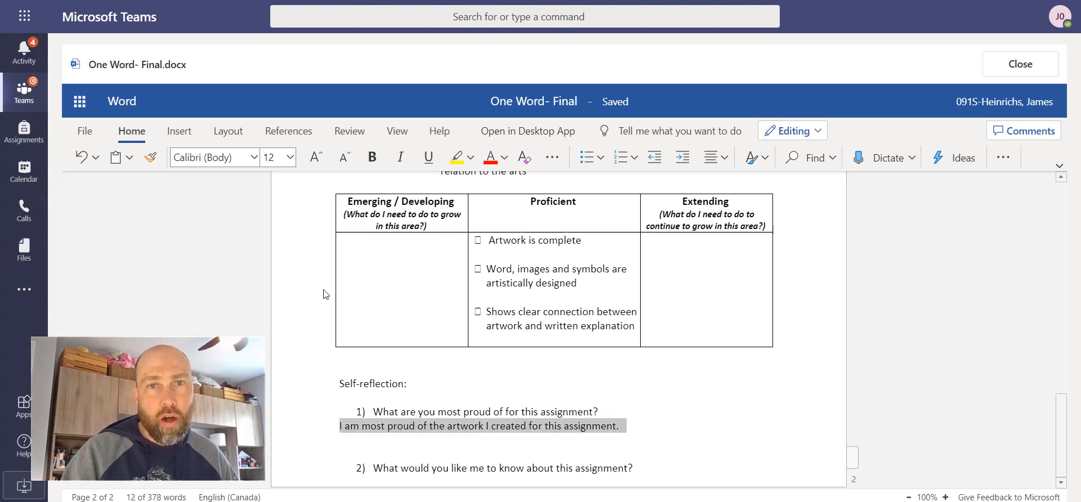
- Make the answer blue, Times New Roman, size 14, and a bulleted line
{"action": "left_click", "coordinate": [505, 158]}
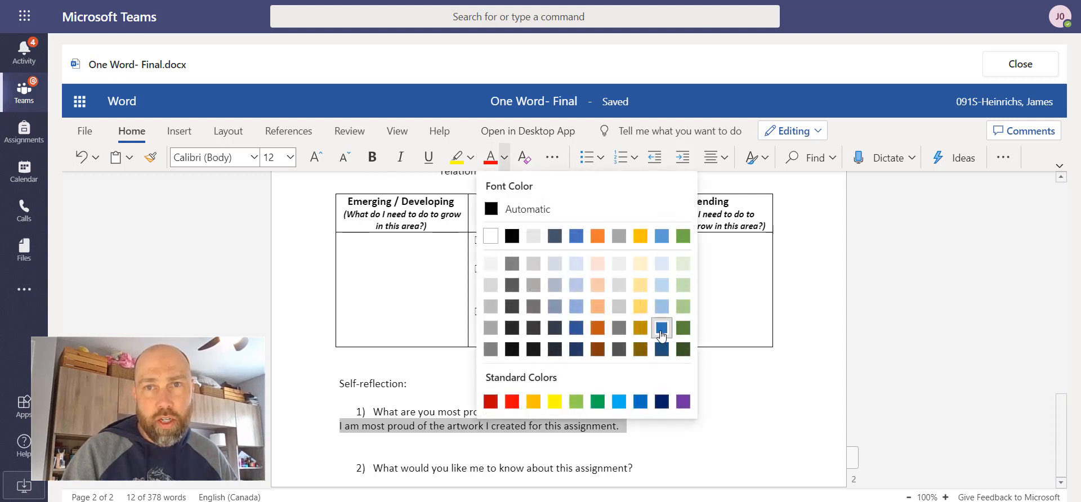
{"action": "left_click", "coordinate": [661, 328]}
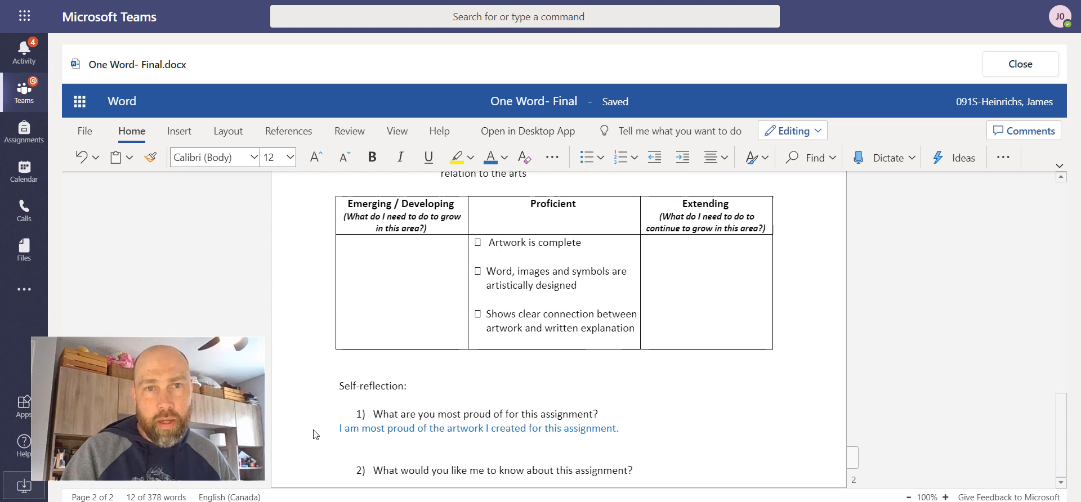
{"action": "triple_click", "coordinate": [477, 427]}
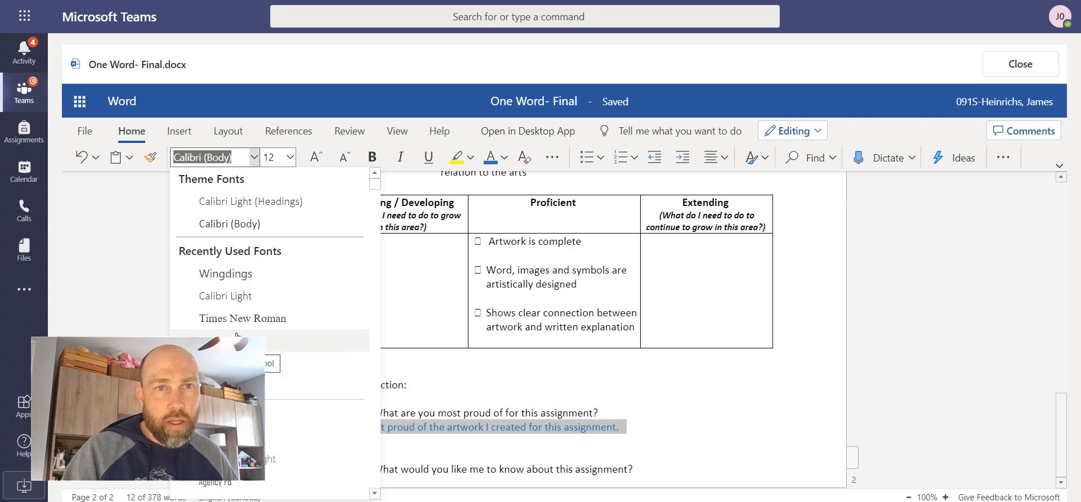
{"action": "left_click", "coordinate": [243, 318]}
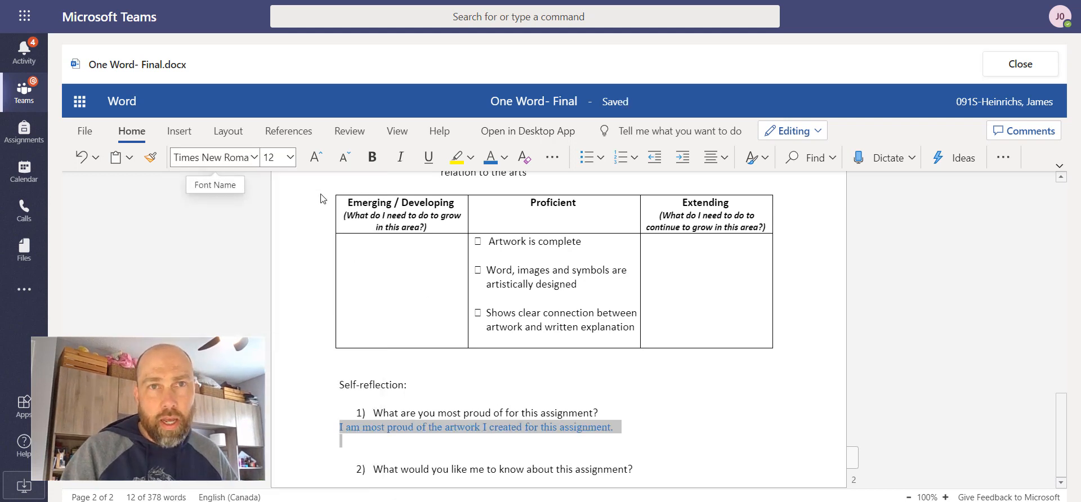
{"action": "left_click", "coordinate": [288, 157]}
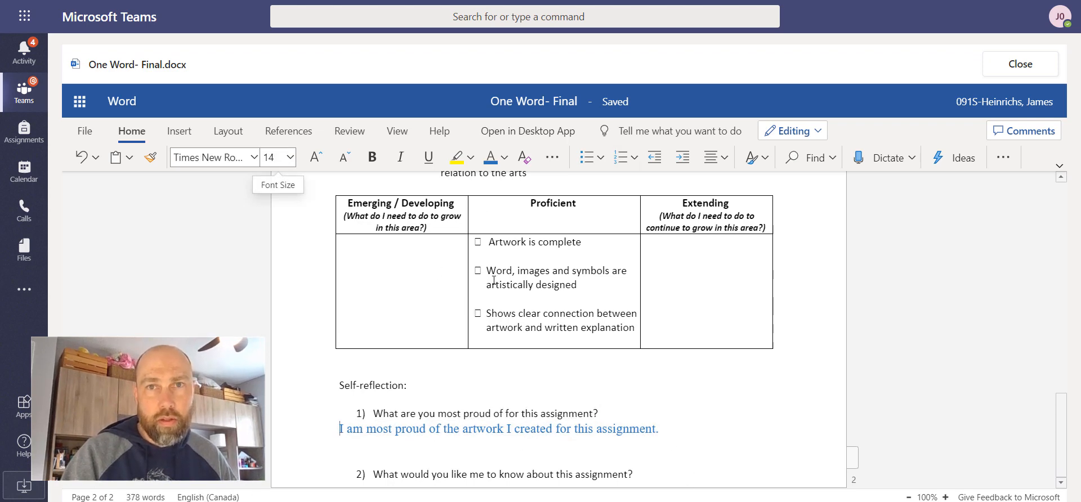
{"action": "left_click", "coordinate": [586, 157]}
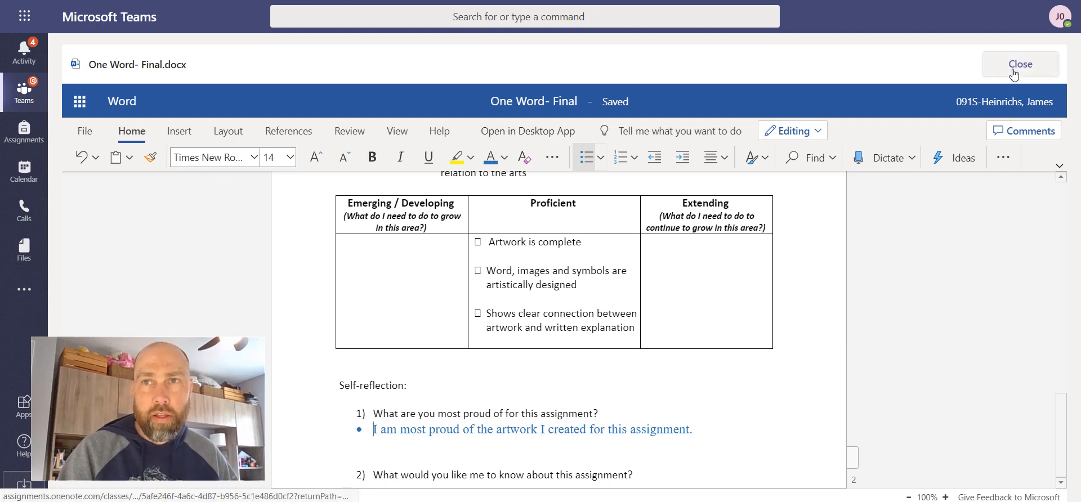
- Close the Word document and land back on the assignment page with its work and rubric
{"action": "left_click", "coordinate": [1020, 63]}
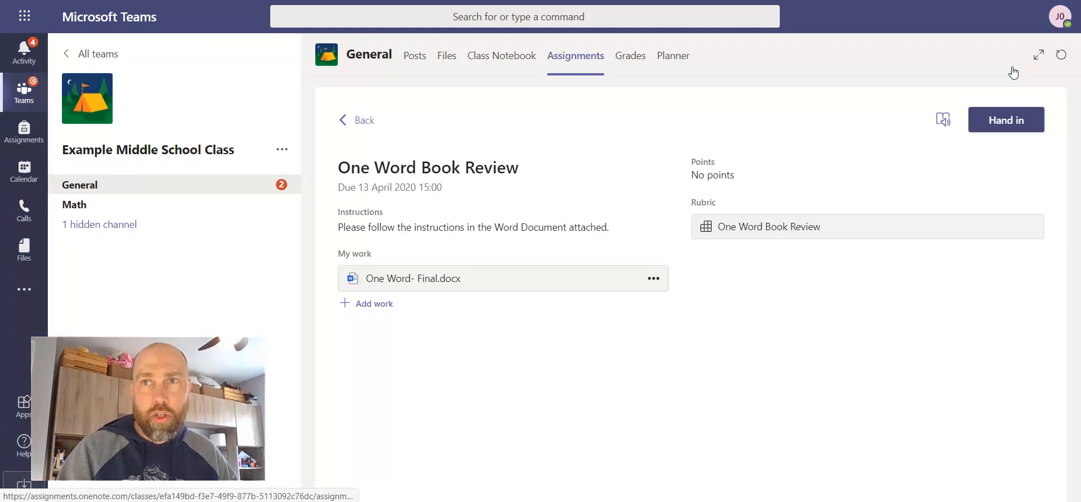
{"action": "mouse_move", "coordinate": [948, 157]}
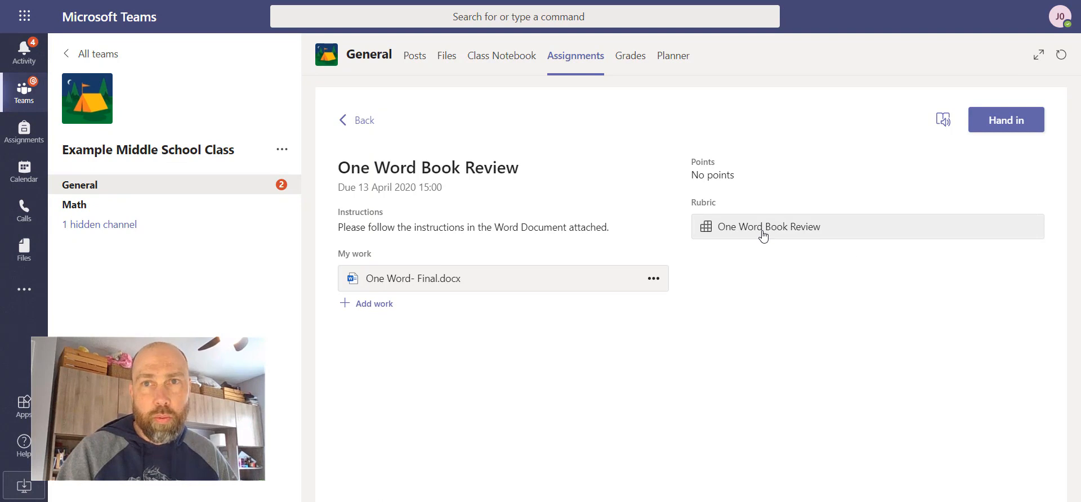
{"action": "left_click", "coordinate": [769, 226]}
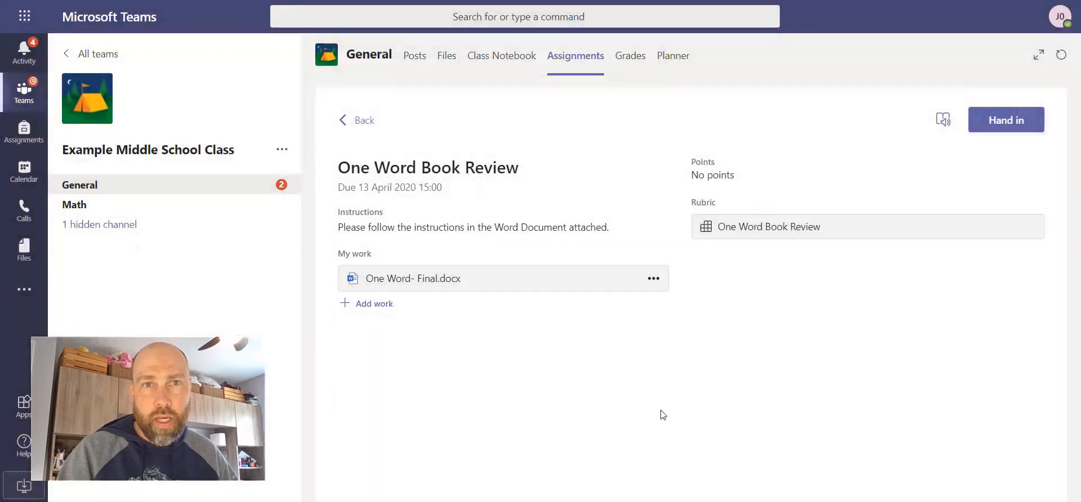
{"action": "mouse_move", "coordinate": [473, 351]}
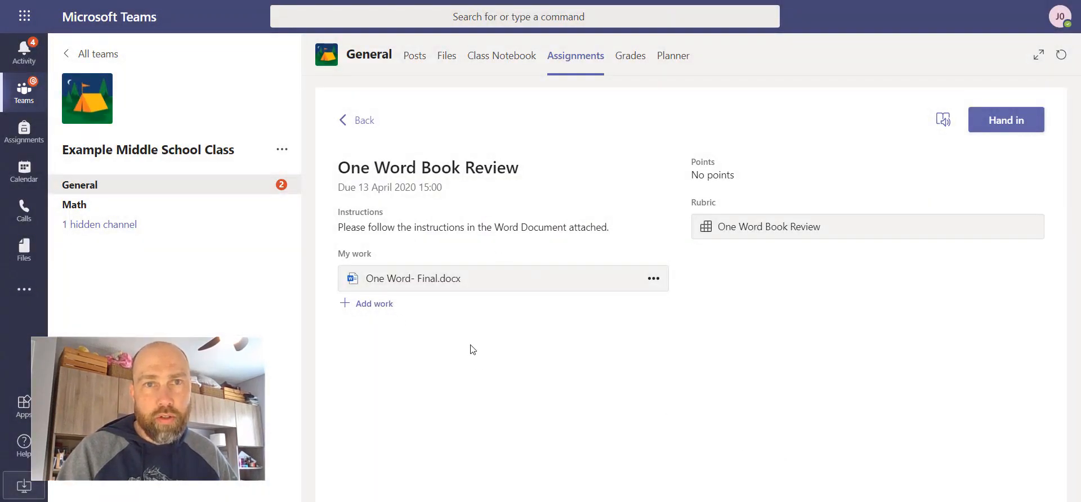
{"action": "mouse_move", "coordinate": [994, 135]}
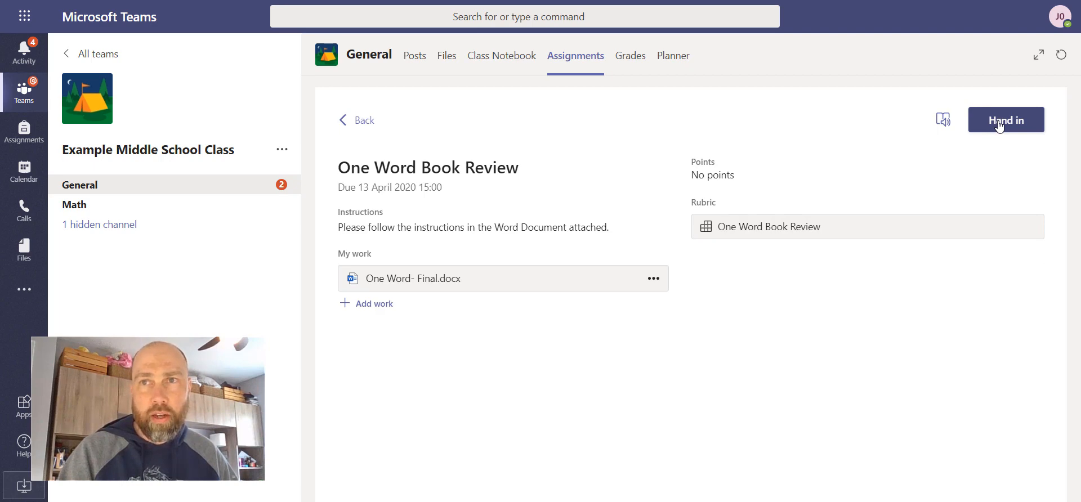
- Hand in the assignment and dismiss the celebration animation
{"action": "left_click", "coordinate": [1005, 119]}
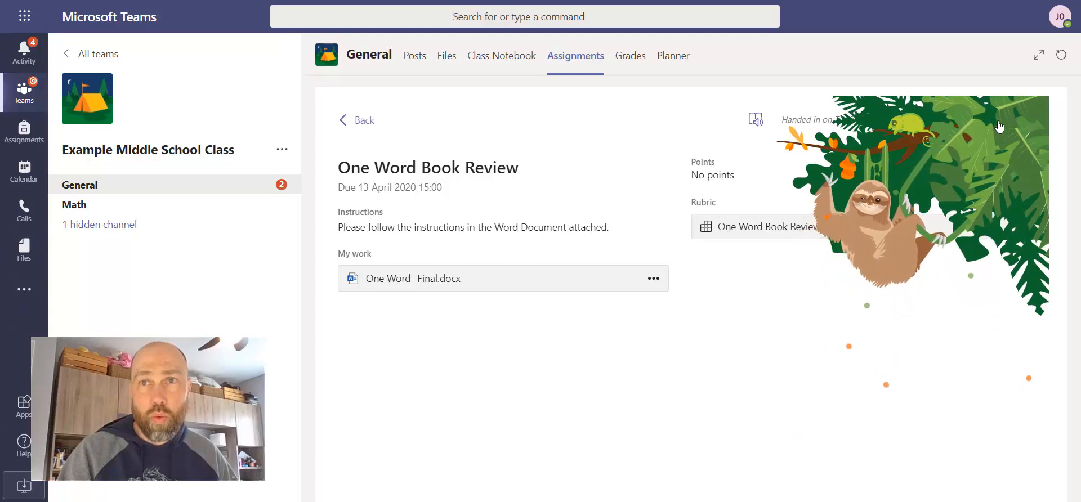
{"action": "left_click", "coordinate": [997, 120]}
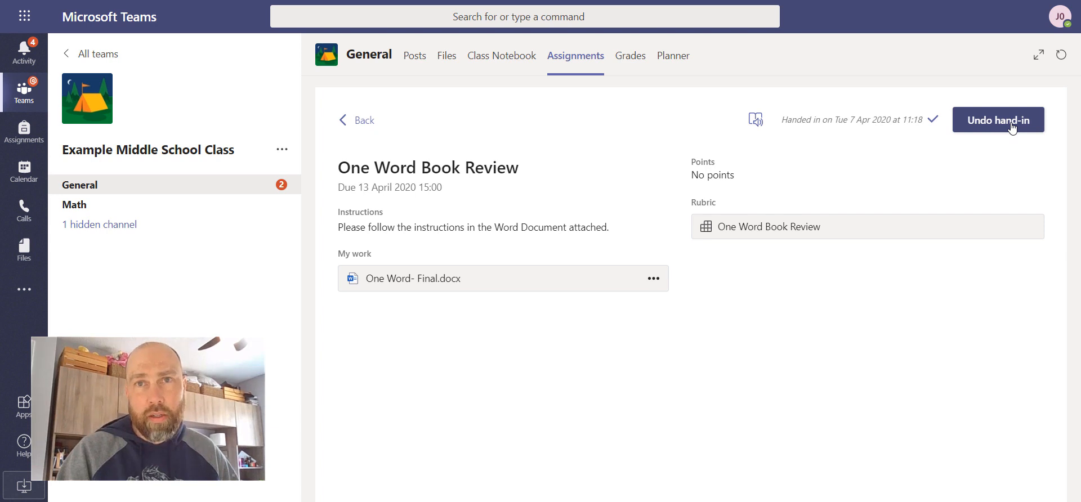
{"action": "mouse_move", "coordinate": [655, 320]}
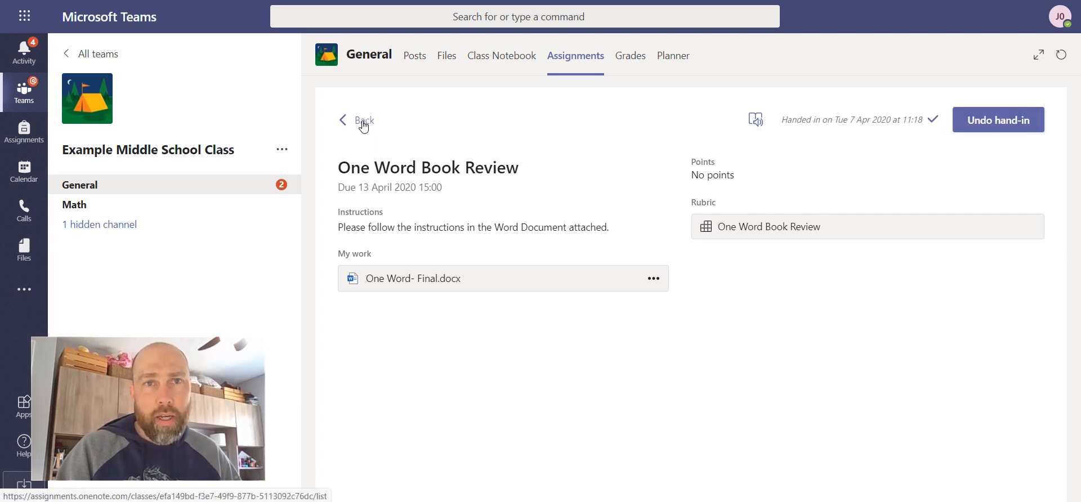
- Go back to the class Assignments list showing One Word Book Review checked off
{"action": "left_click", "coordinate": [362, 120]}
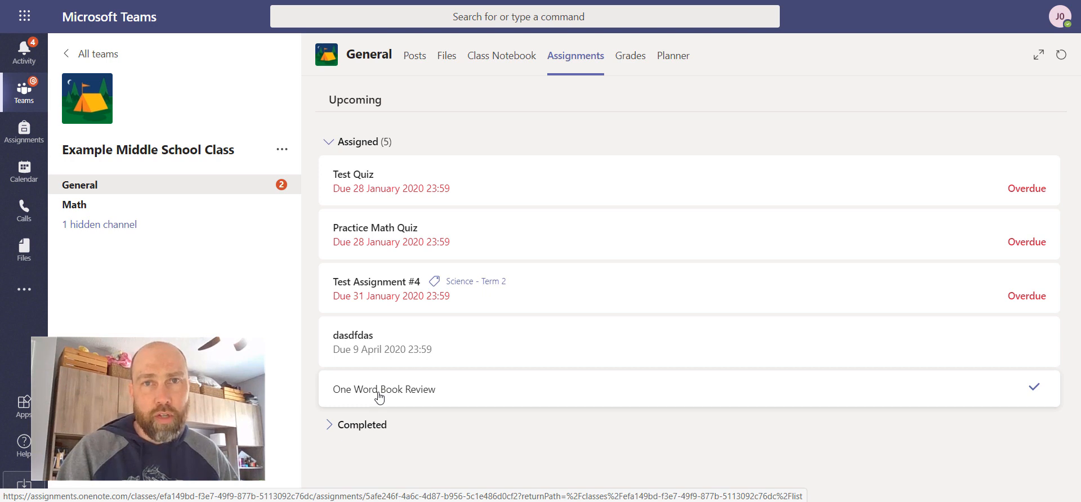
{"action": "mouse_move", "coordinate": [376, 403]}
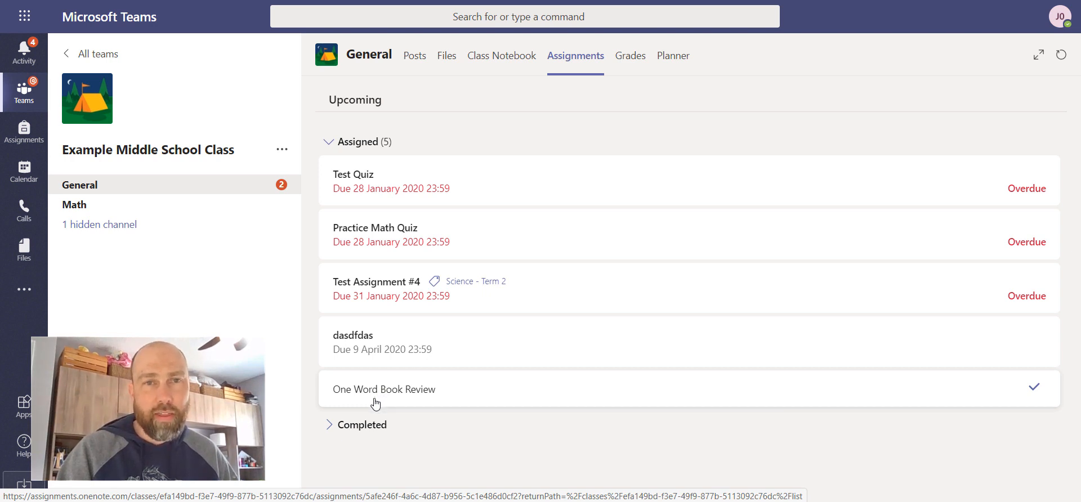